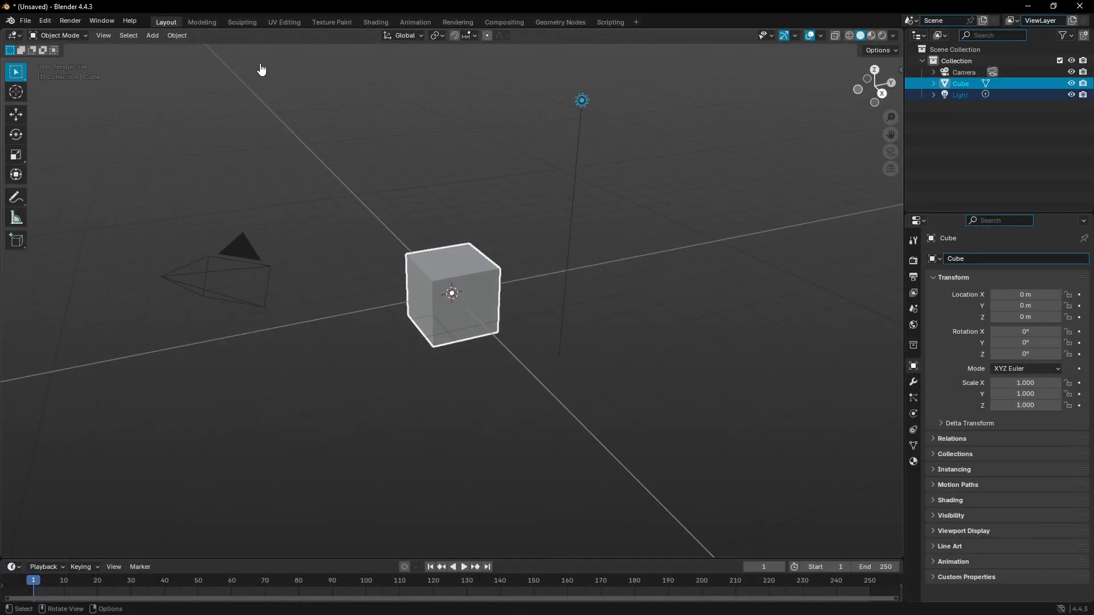
Step: Clear the selection, then select the cube and the light together
left_click(691, 465)
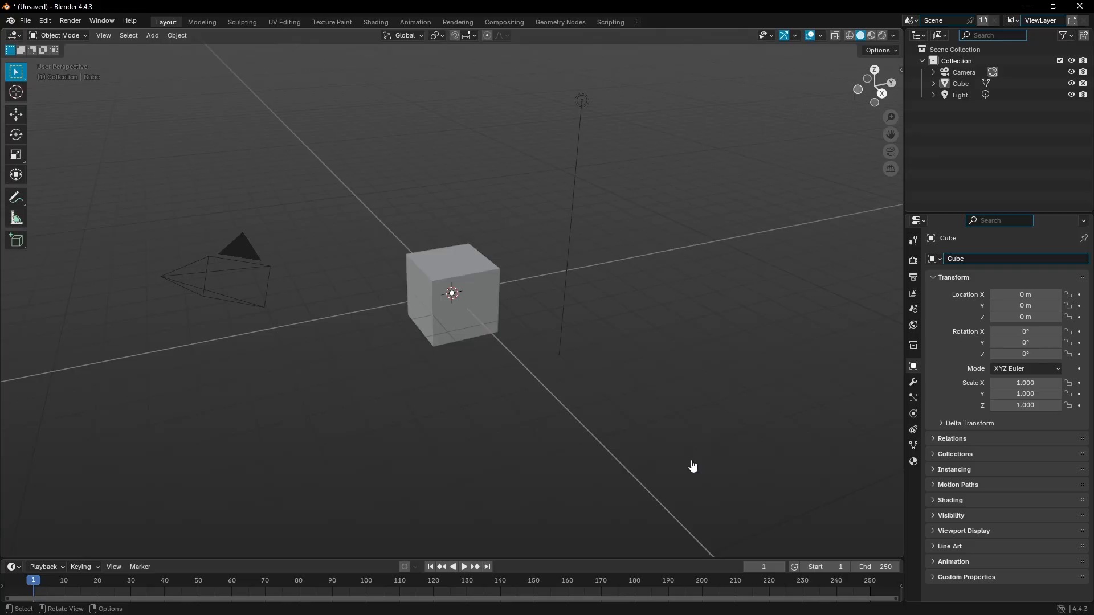
left_click(453, 286)
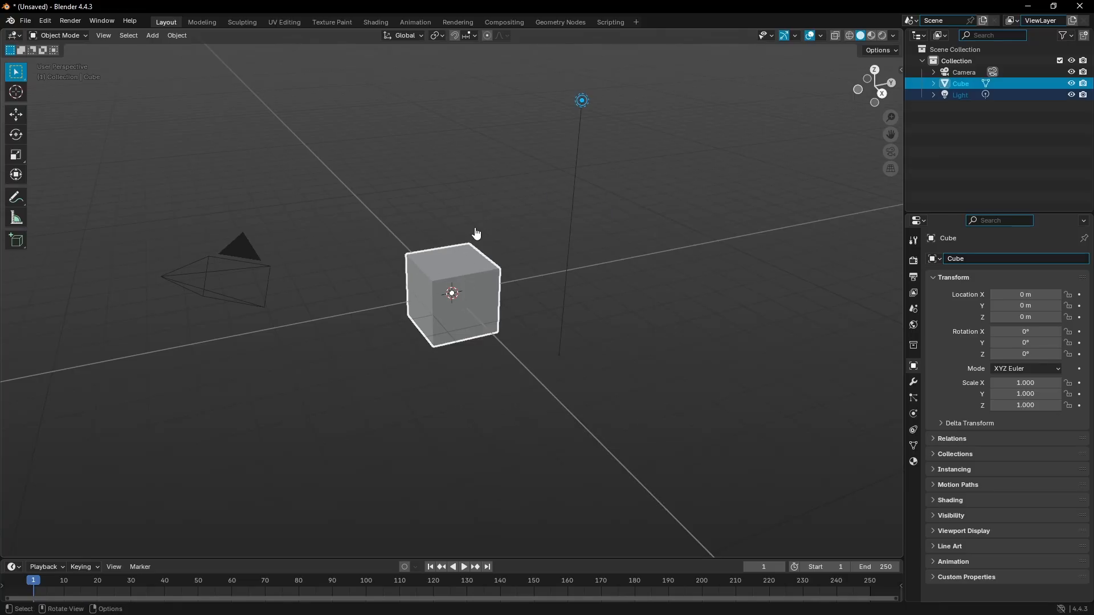
mouse_move(508, 319)
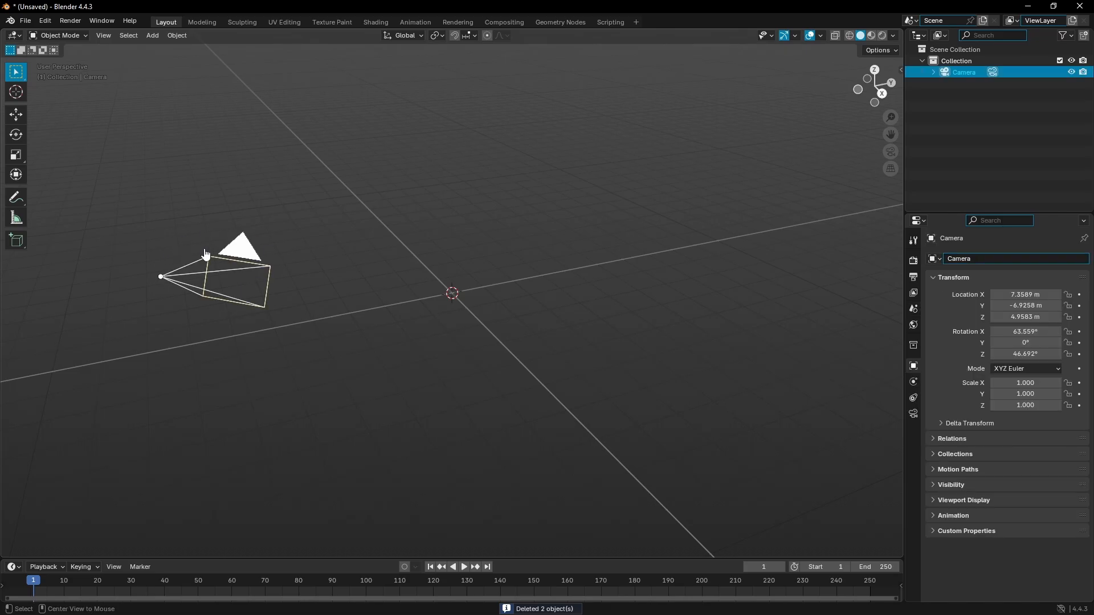
Step: Reset the camera's location and rotation to zero, then rotate it 90° on X
key("alt+g")
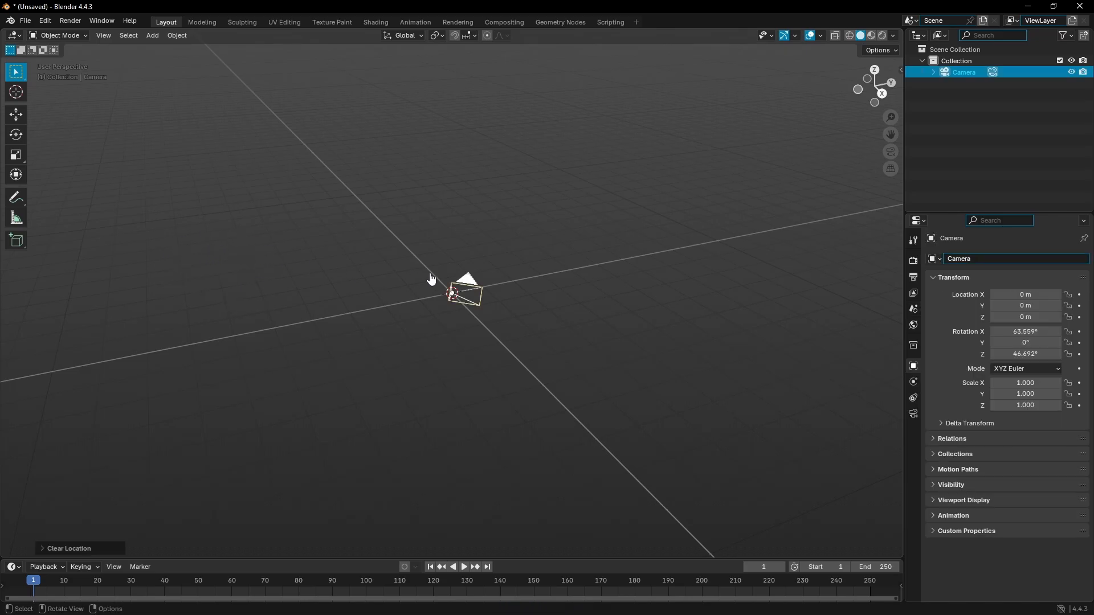
key("alt+r")
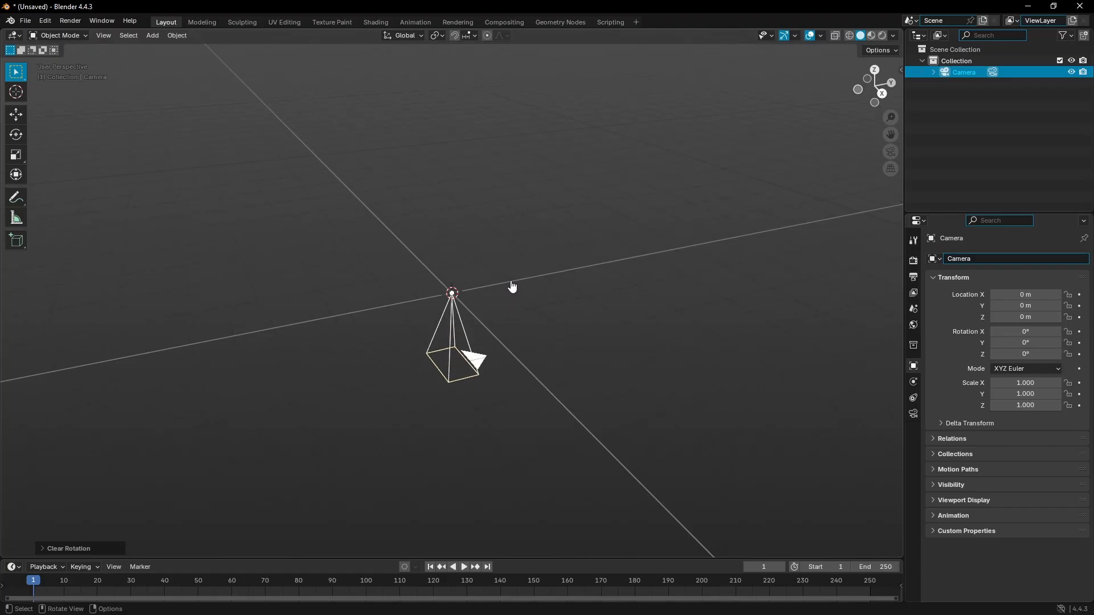
key("r")
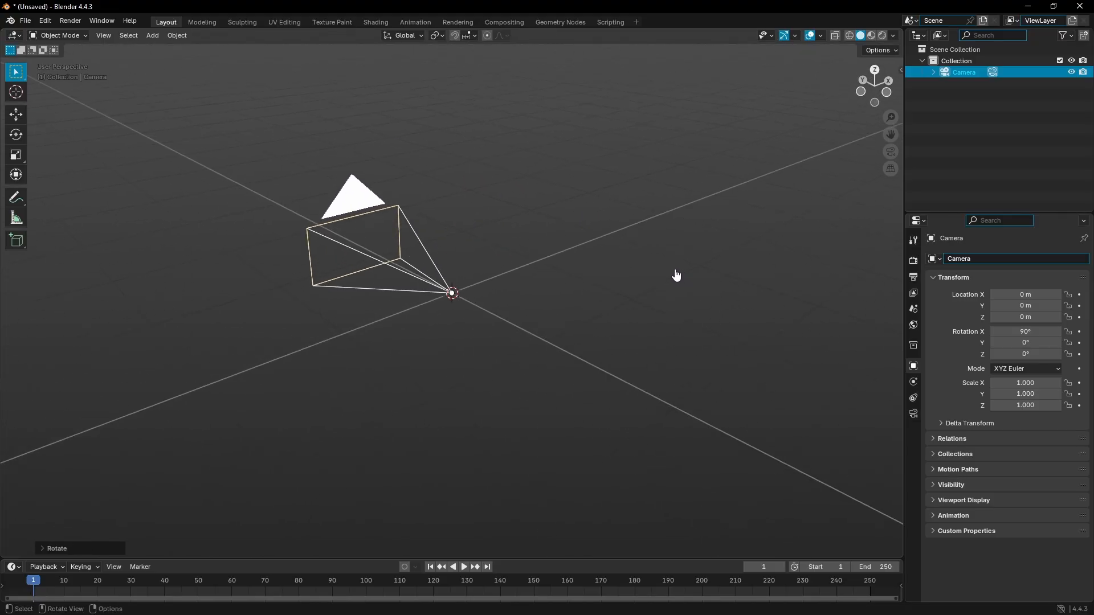
Step: Add a Bézier circle at the origin and reselect the camera
left_click(152, 36)
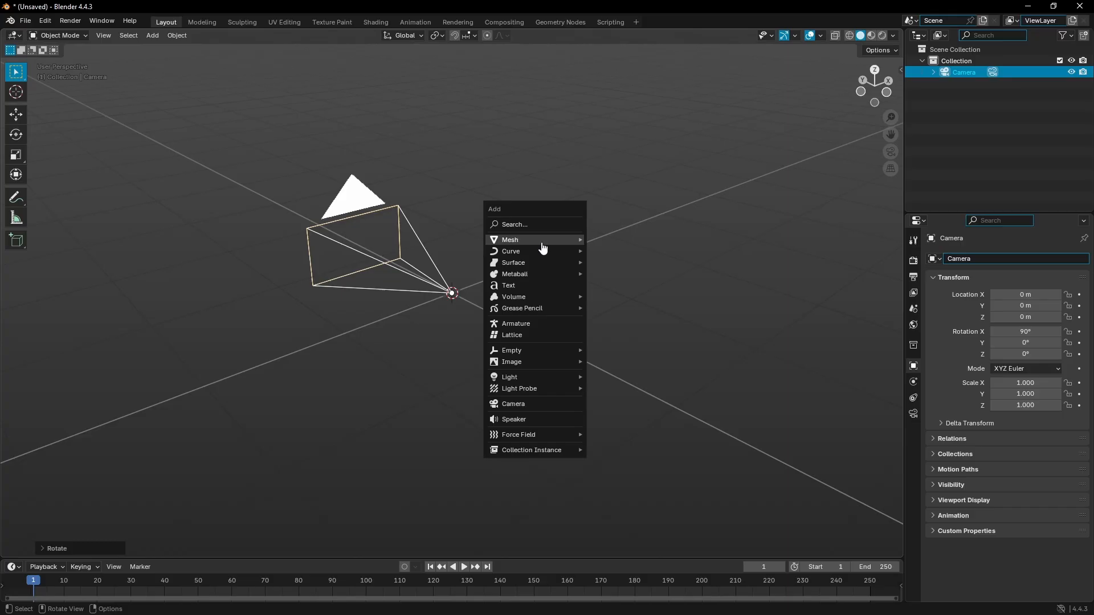
mouse_move(509, 251)
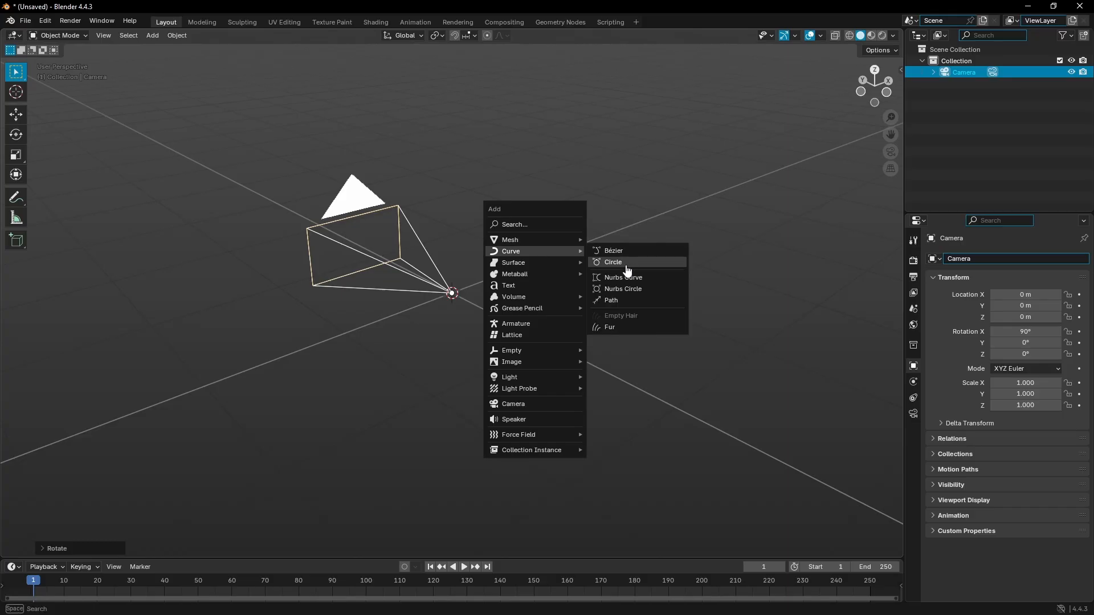
left_click(612, 261)
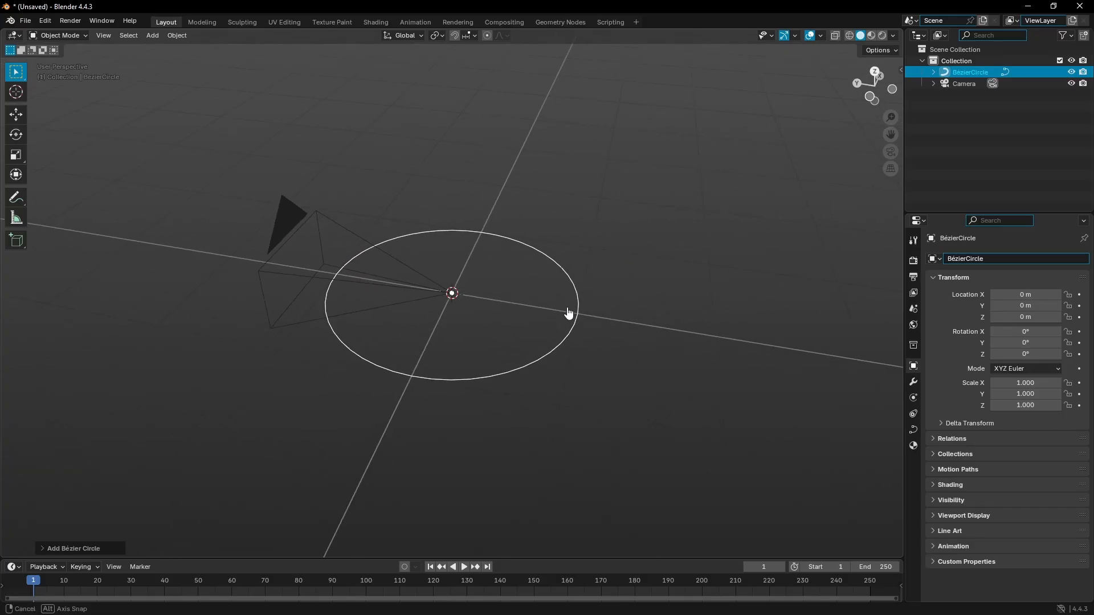
left_click(964, 83)
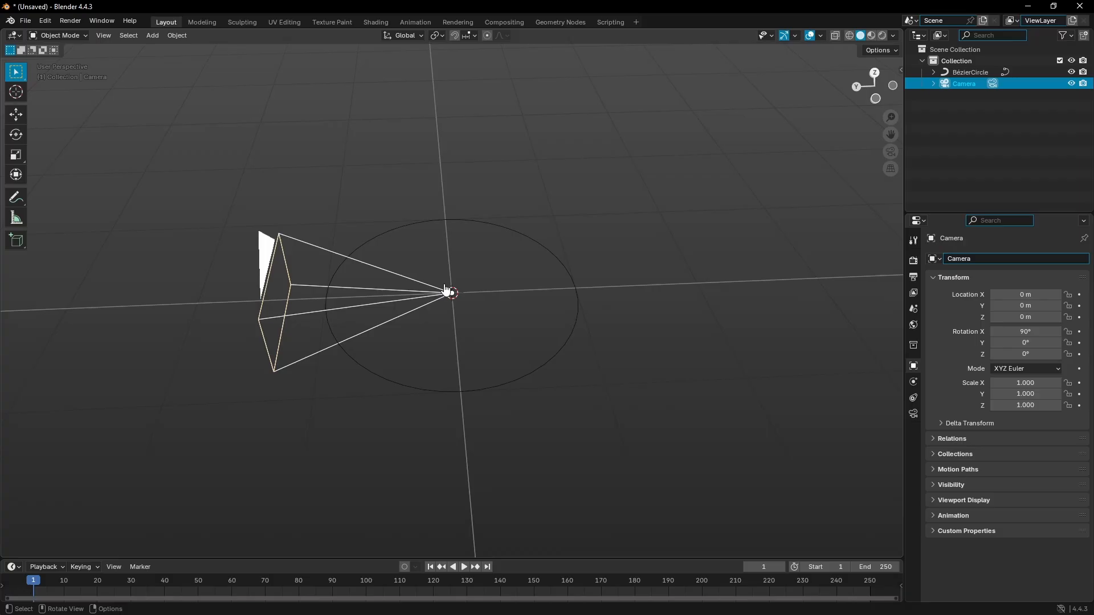
left_click_drag(450, 293, 415, 312)
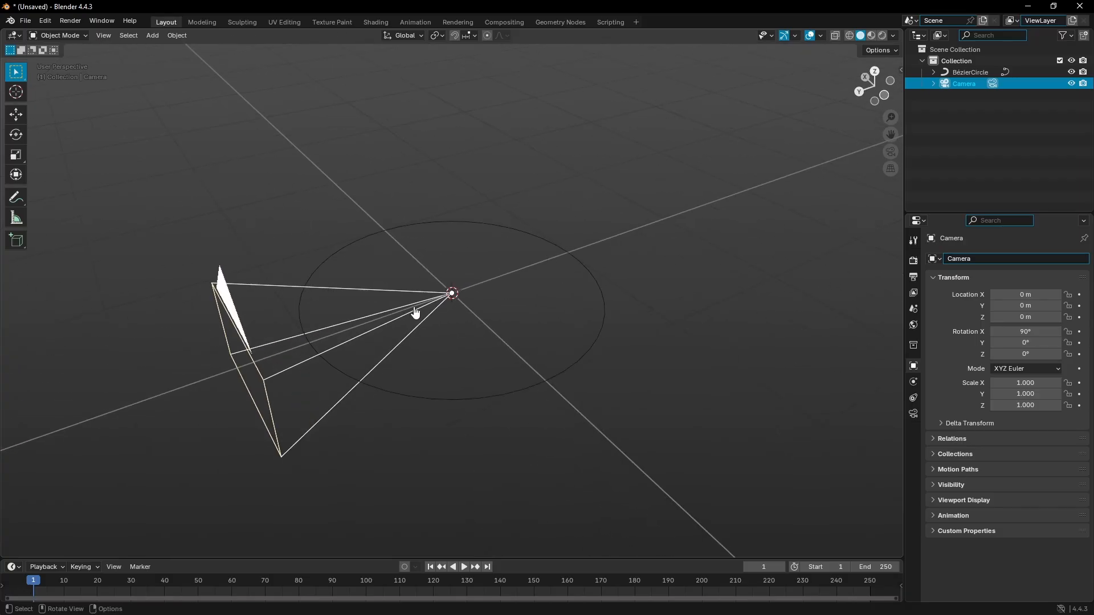
left_click_drag(419, 314, 439, 292)
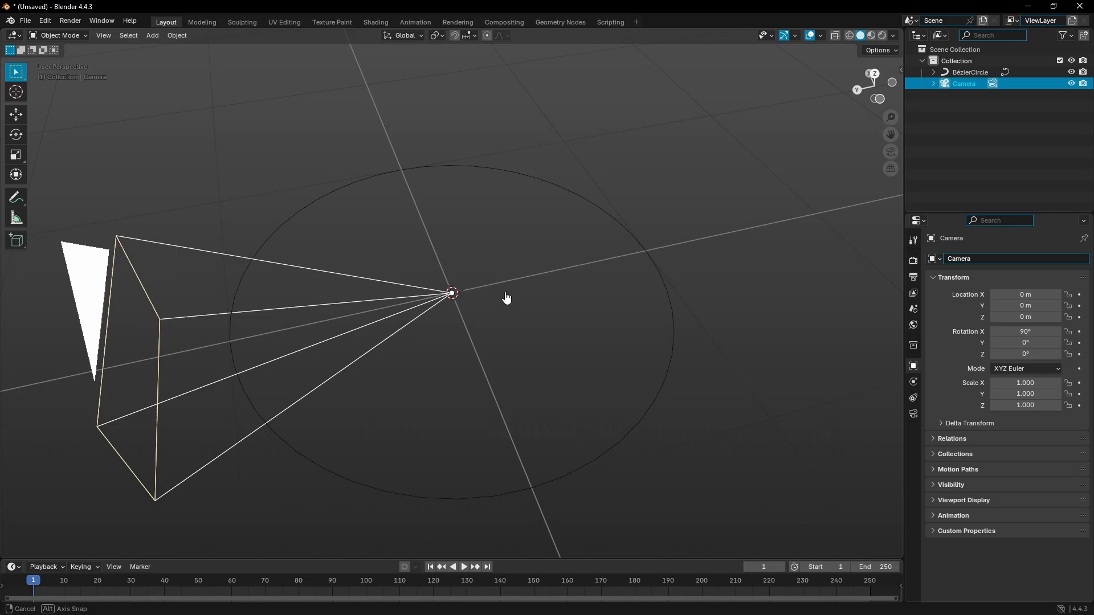
left_click_drag(506, 297, 450, 302)
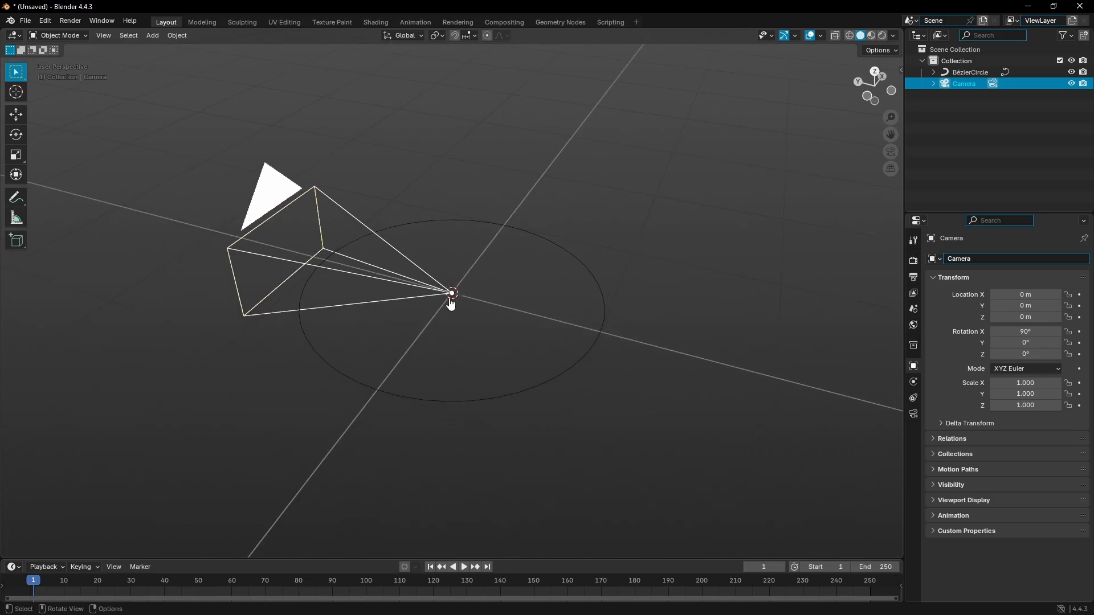
left_click_drag(450, 293, 480, 239)
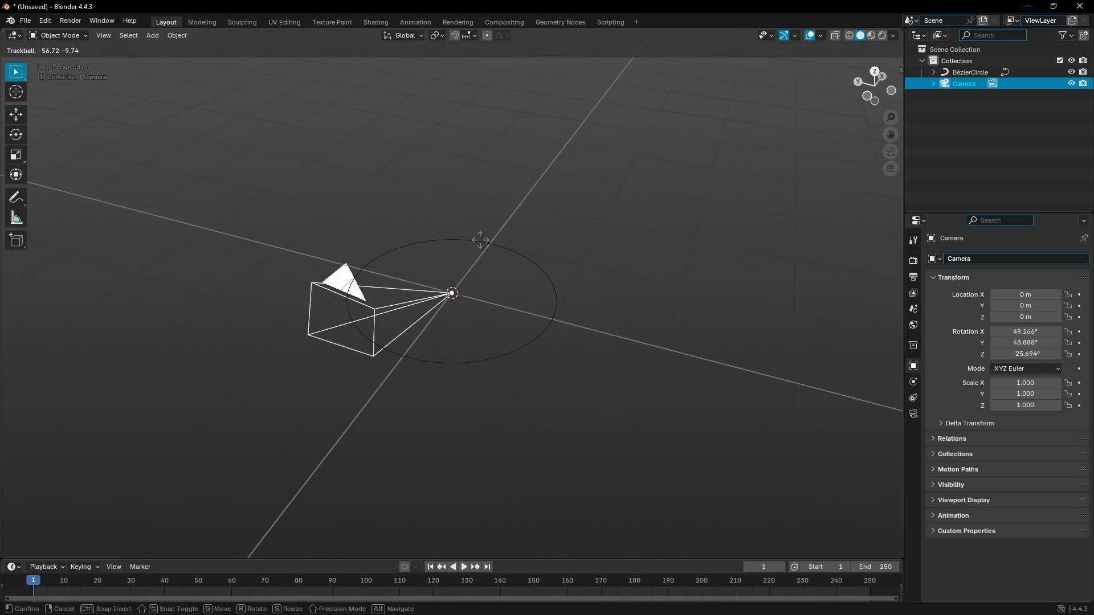
left_click_drag(479, 240, 454, 215)
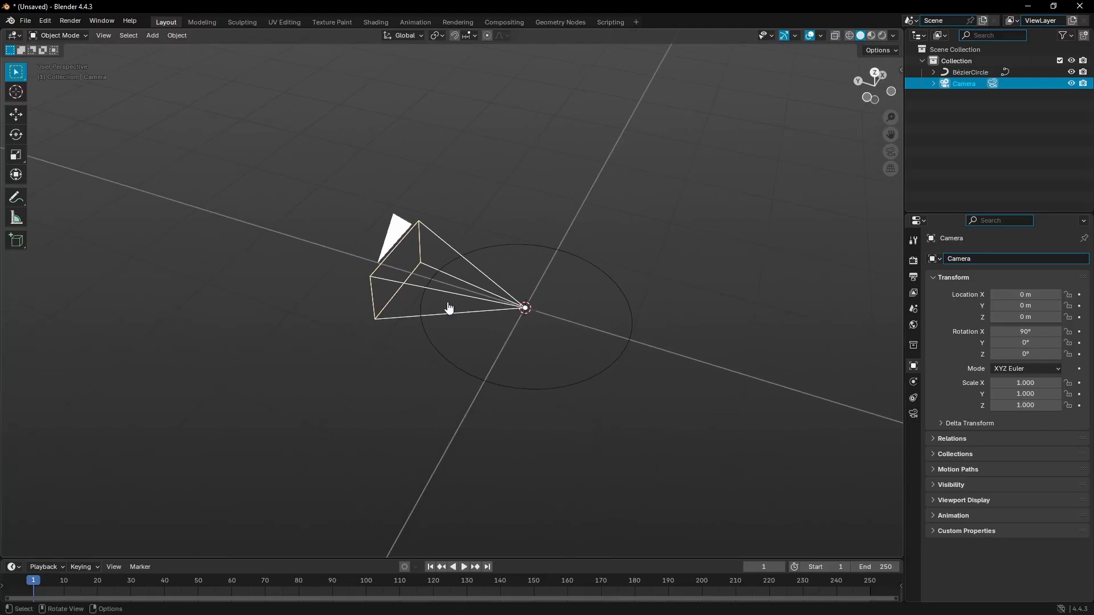
left_click_drag(448, 308, 673, 389)
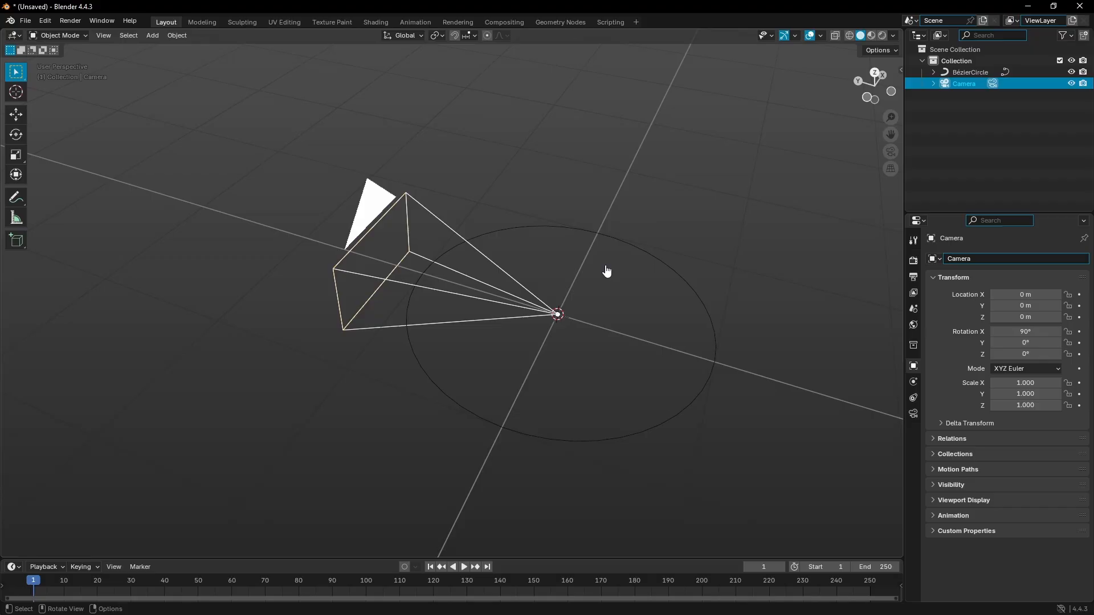
mouse_move(633, 339)
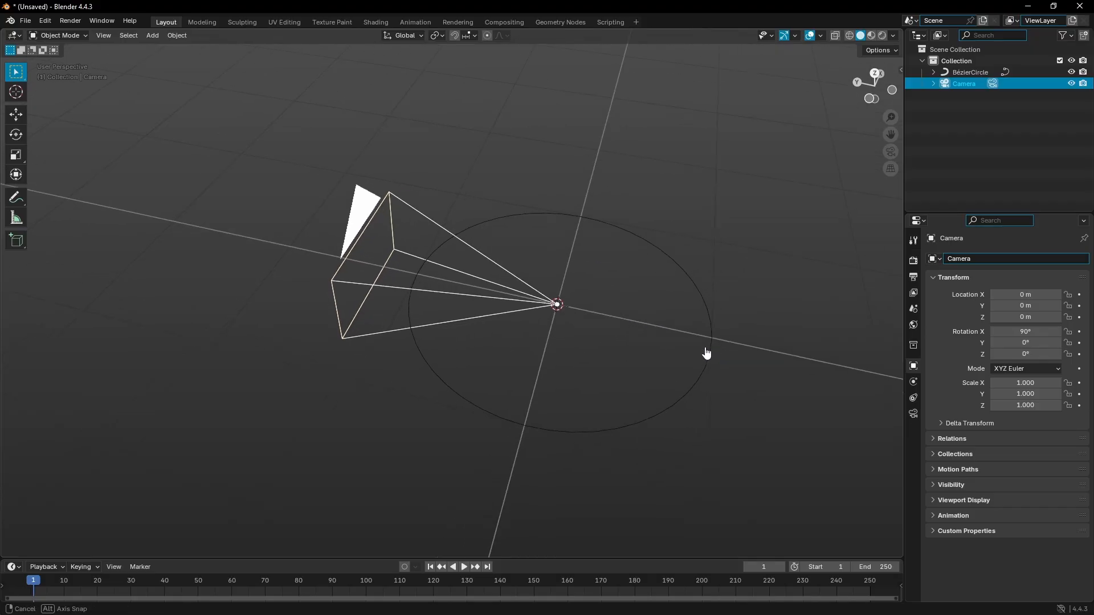
Step: In top view, slide the camera about -0.8 m along Y to reach the circle
key("7")
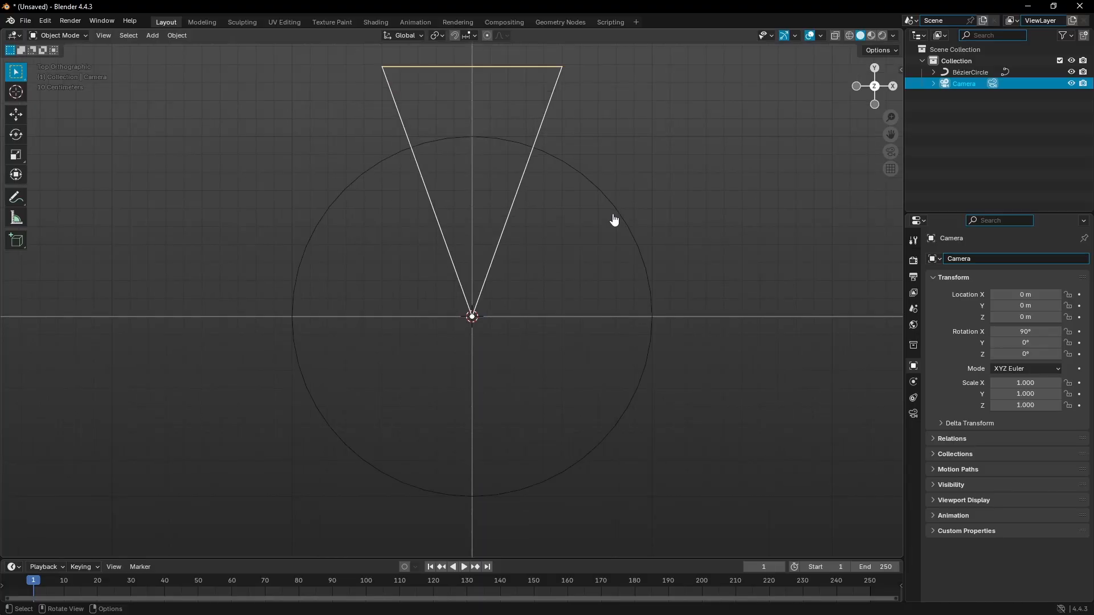
key("g")
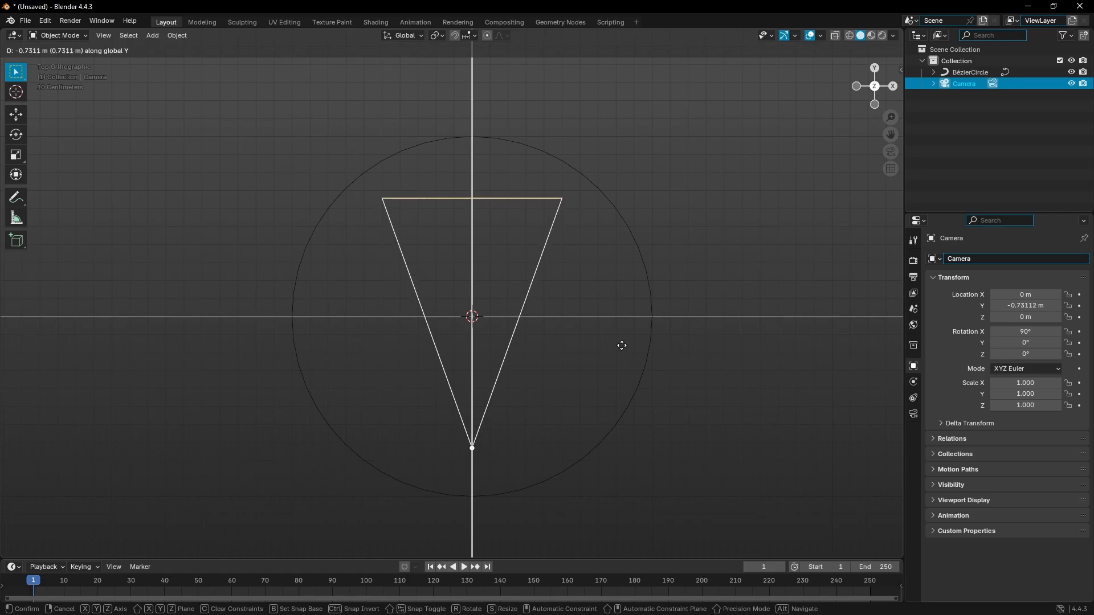
mouse_move(621, 351)
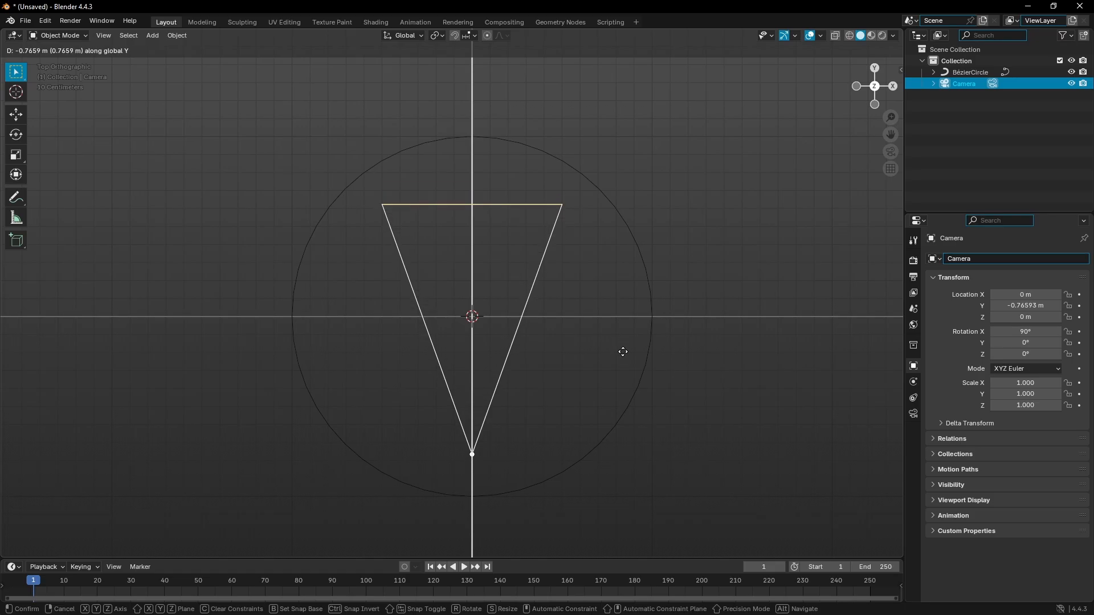
mouse_move(626, 356)
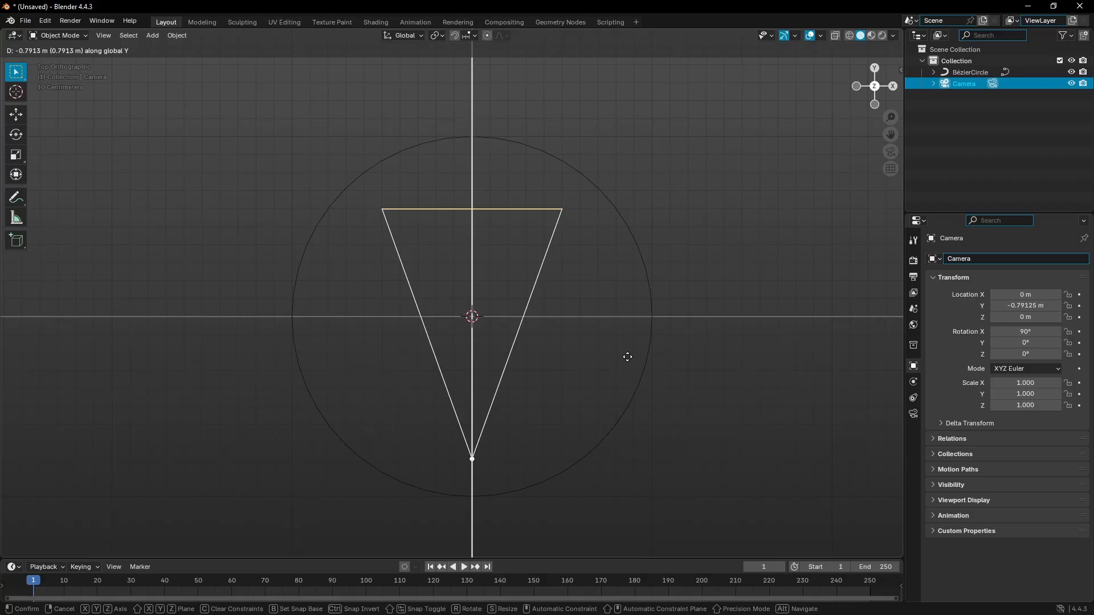
mouse_move(627, 355)
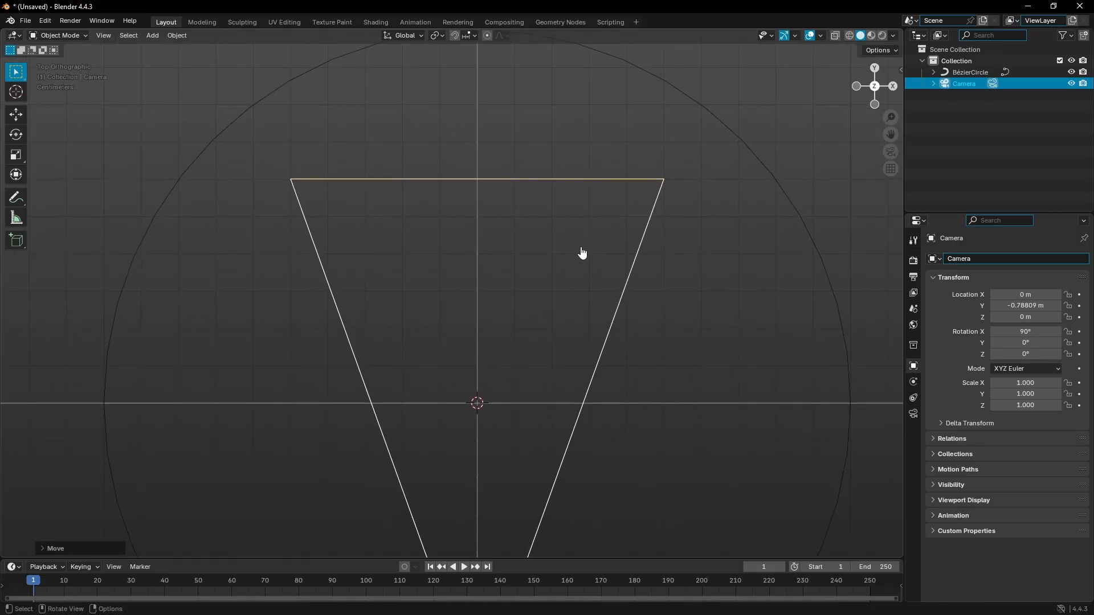
scroll("down", 3)
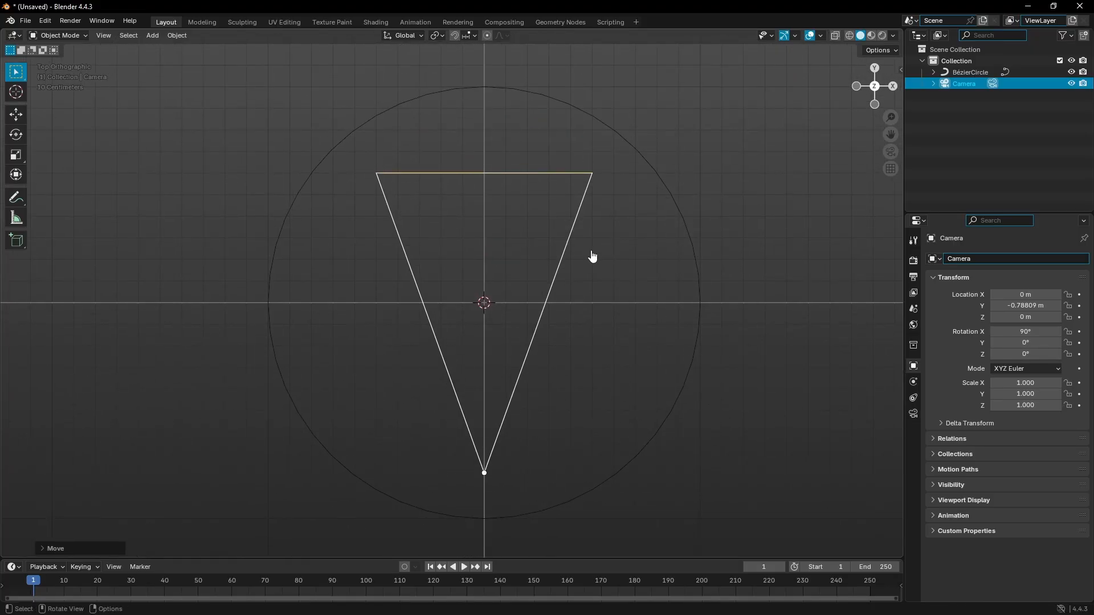
left_click_drag(591, 255, 386, 389)
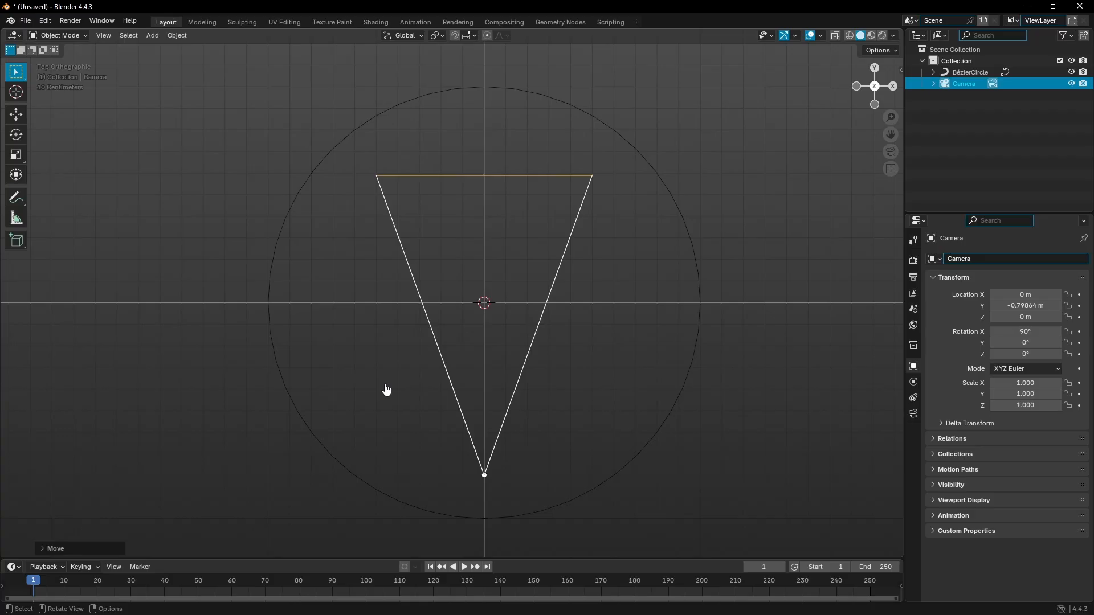
left_click_drag(387, 389, 563, 214)
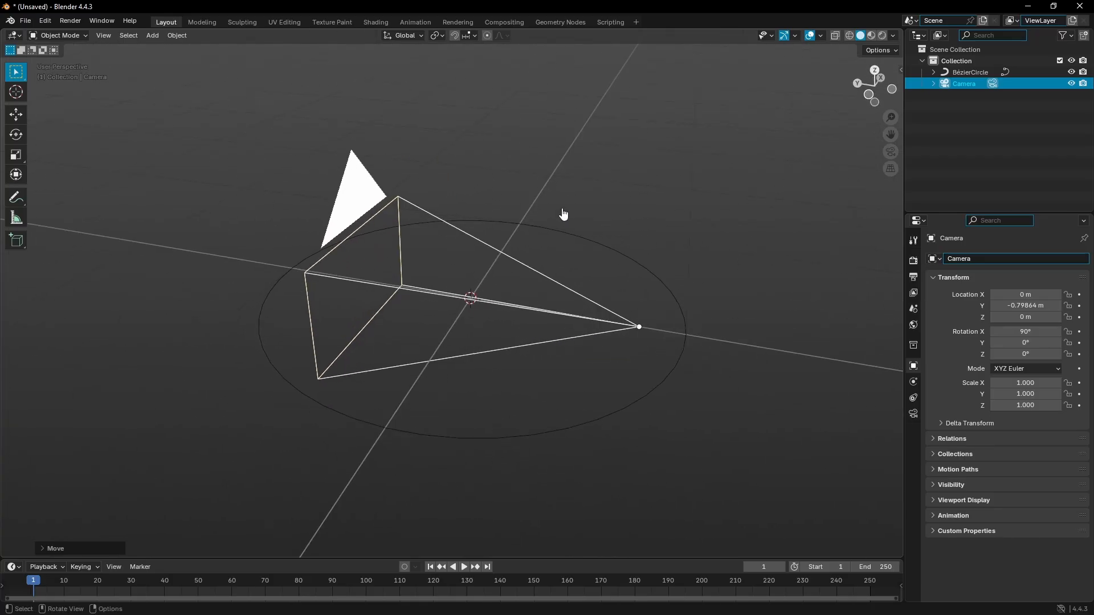
mouse_move(558, 287)
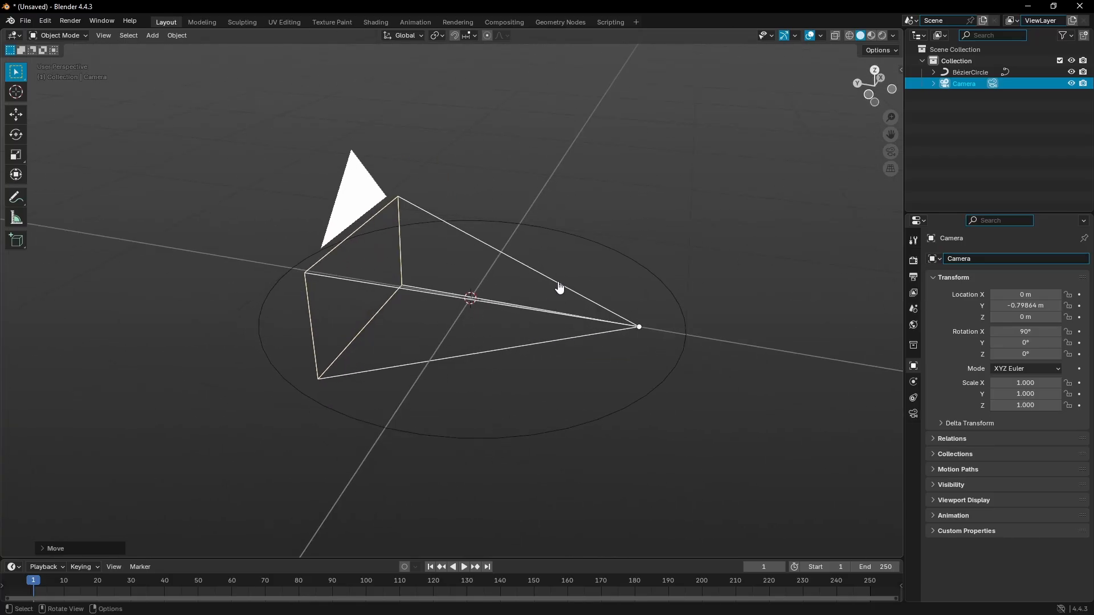
Step: With BézierCircle active, parent the camera to it using Ctrl+P > Object
left_click(969, 72)
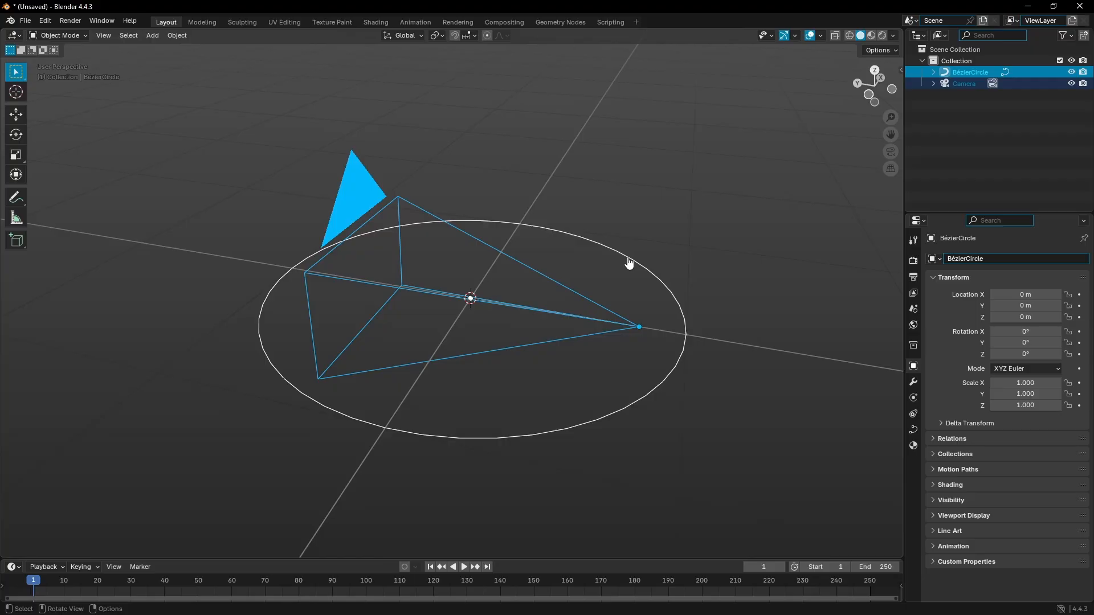
key("ctrl+p")
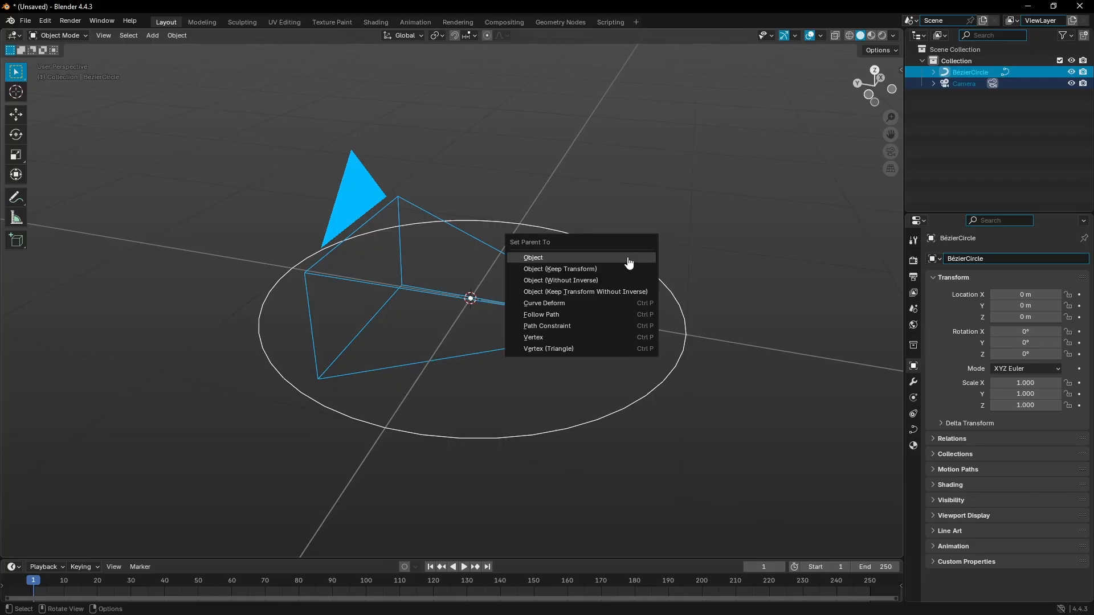
left_click(532, 257)
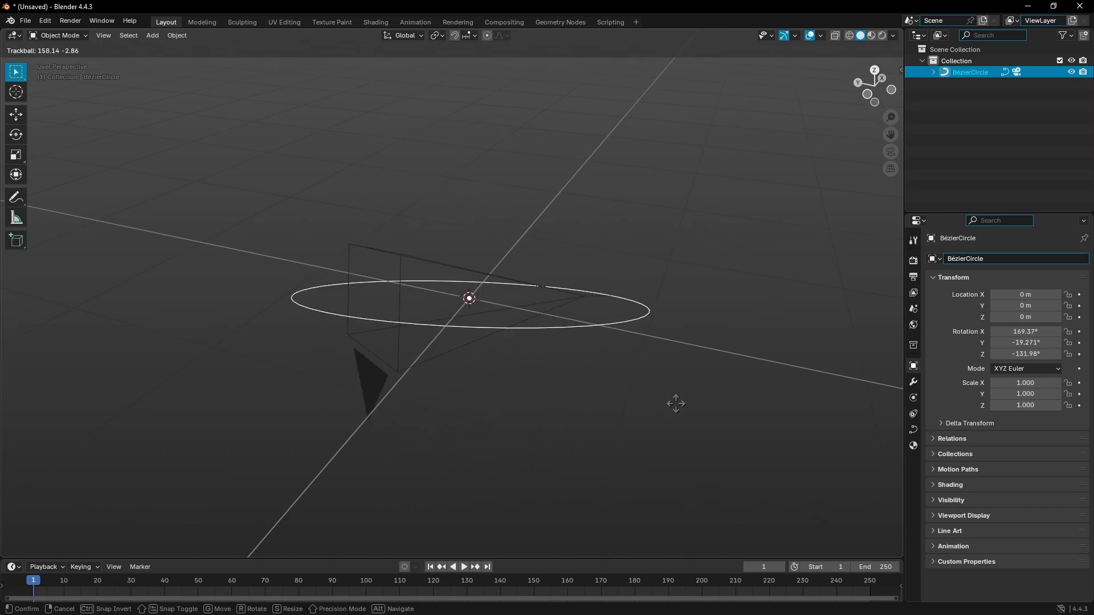
left_click_drag(675, 403, 221, 240)
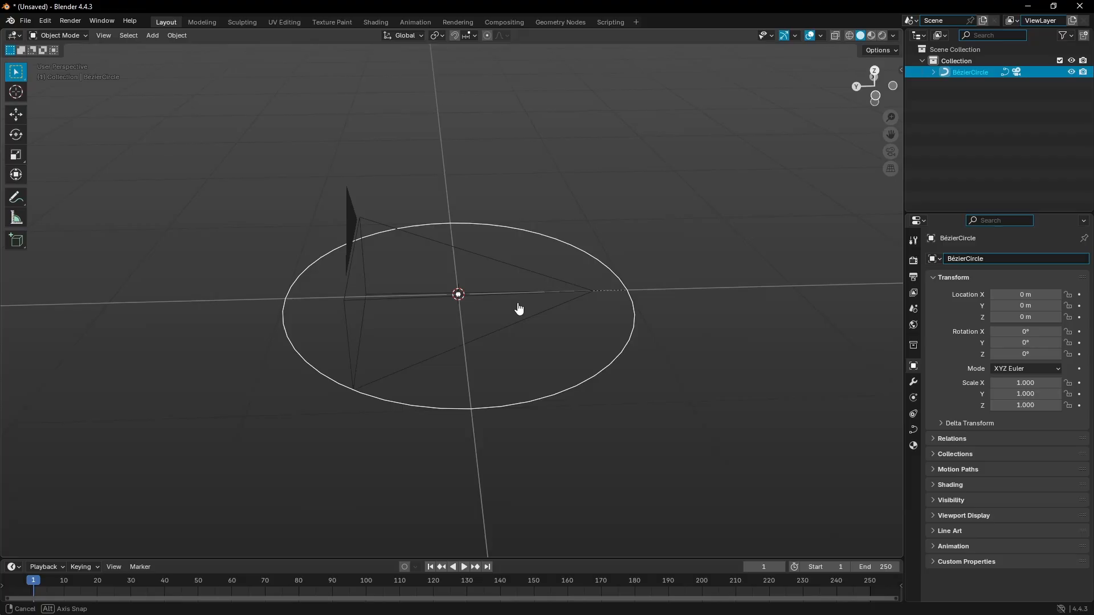
left_click_drag(519, 308, 485, 352)
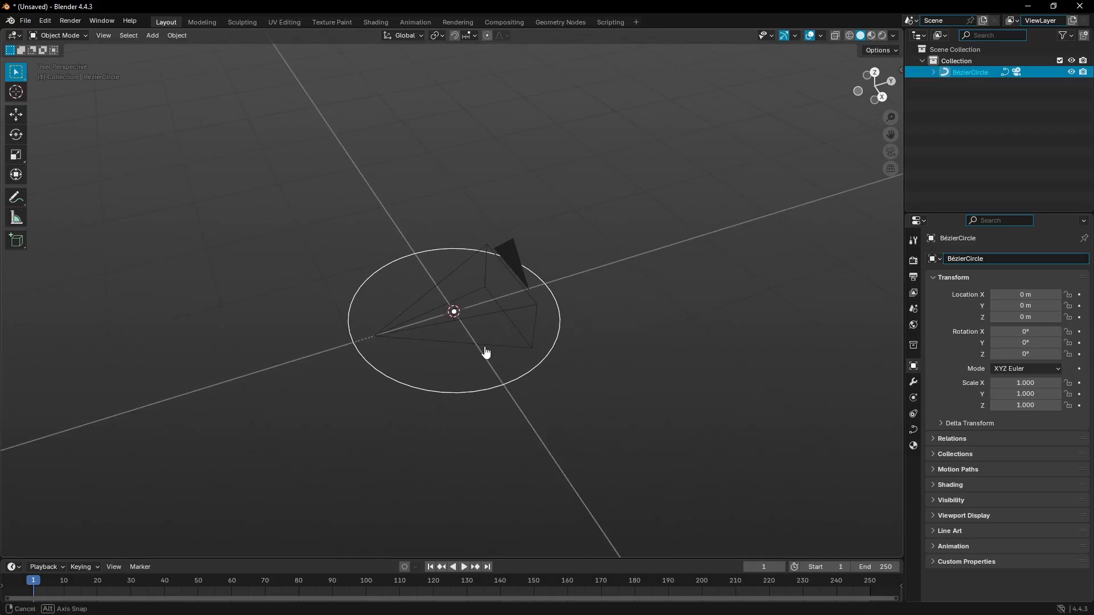
key("r")
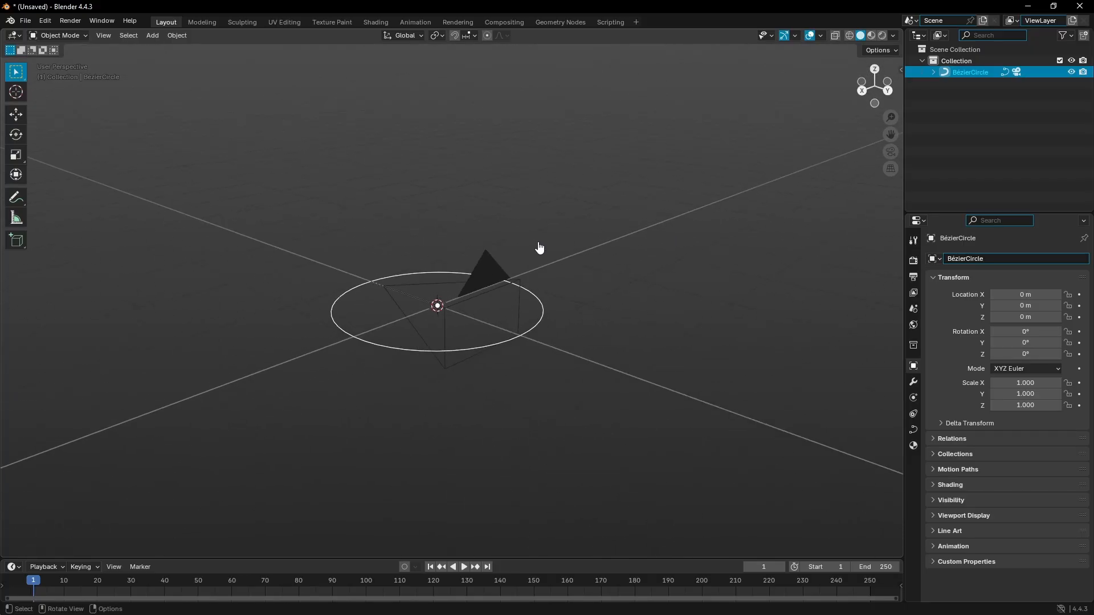
left_click_drag(539, 247, 703, 234)
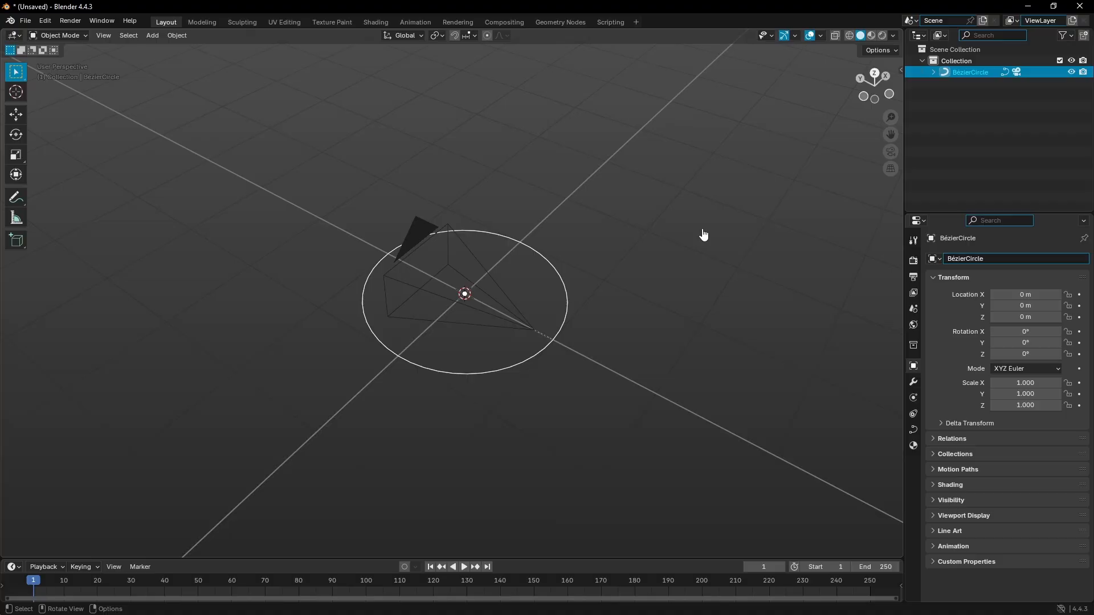
mouse_move(660, 230)
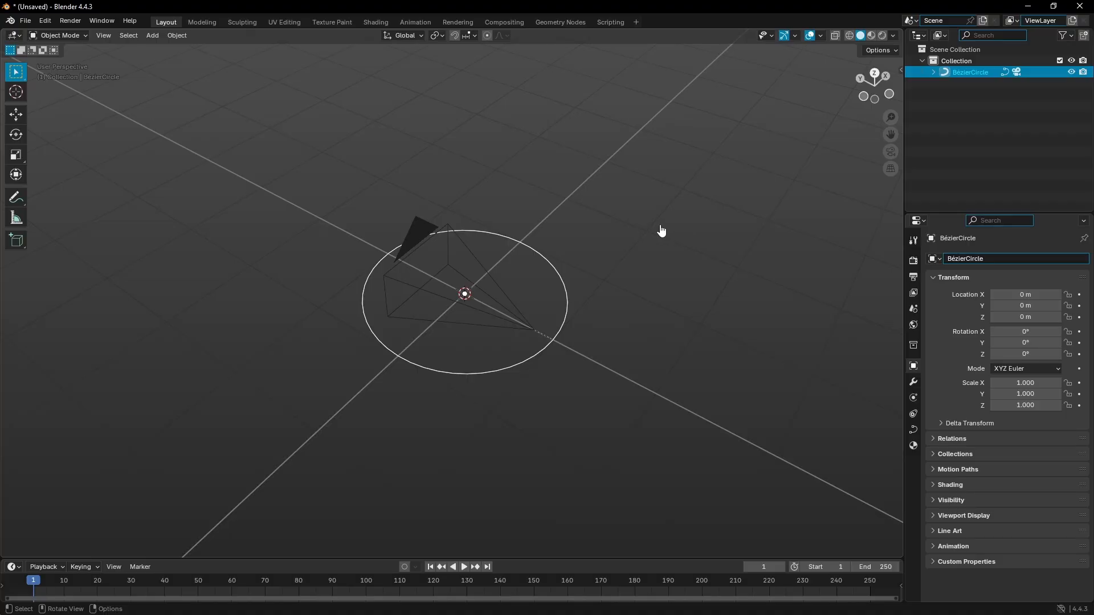